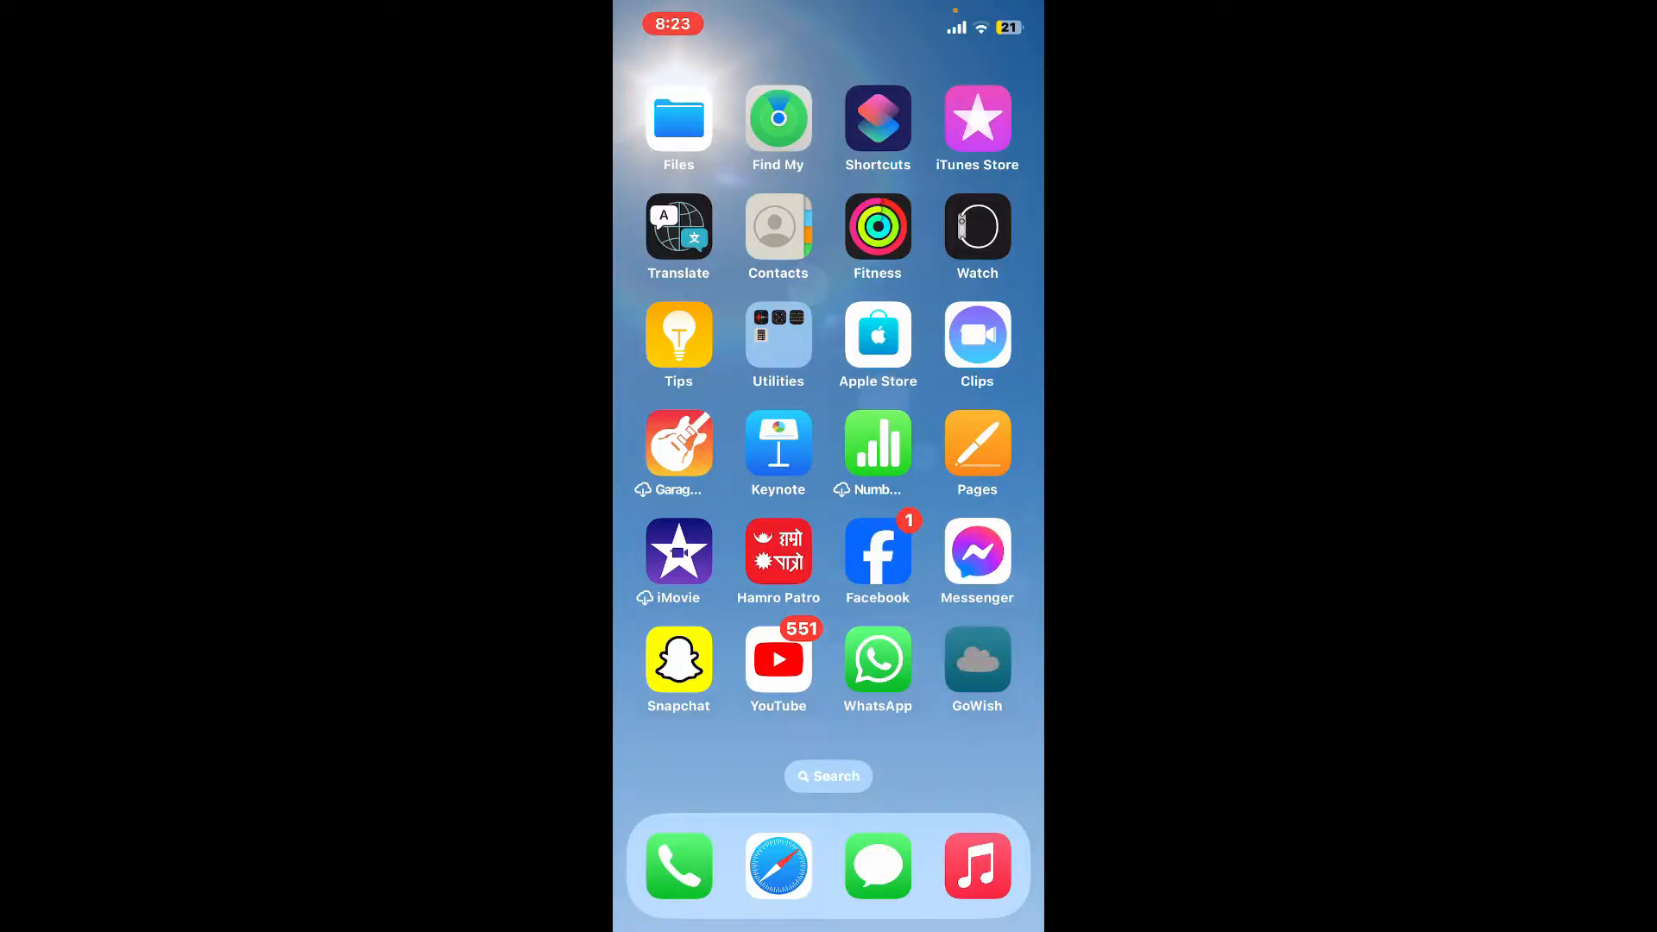
Launch GoWish from the home screen to its welcome screen
{"action": "left_click", "coordinate": [975, 661]}
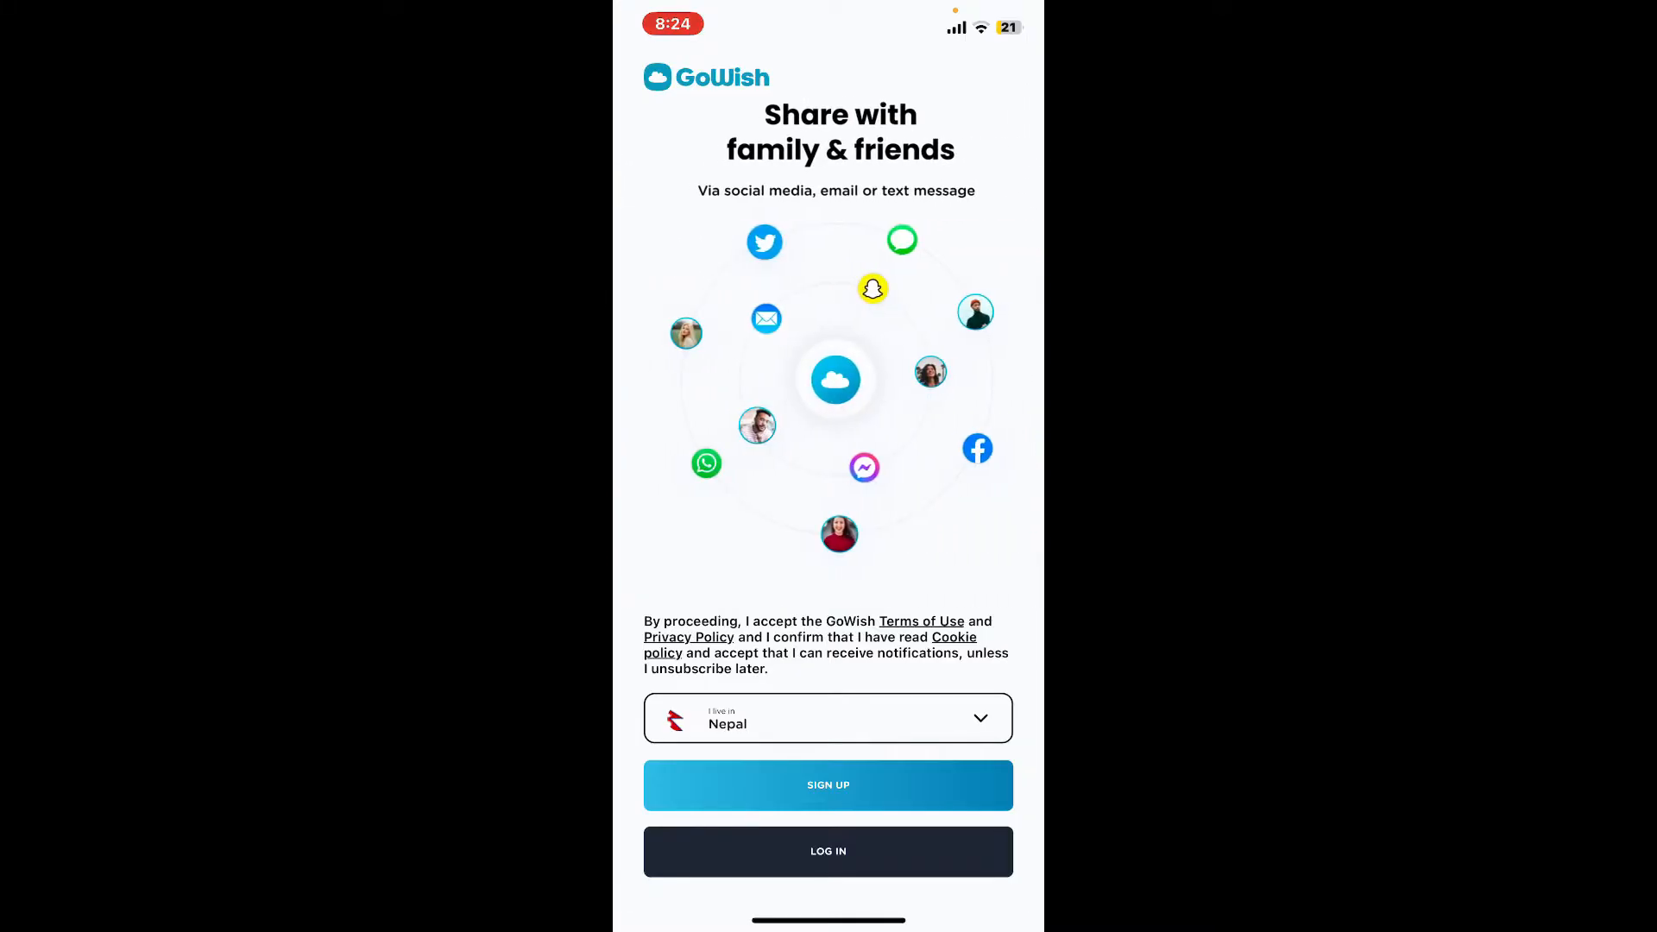
Choose LOG IN and then the email log-in method
{"action": "left_click", "coordinate": [826, 851]}
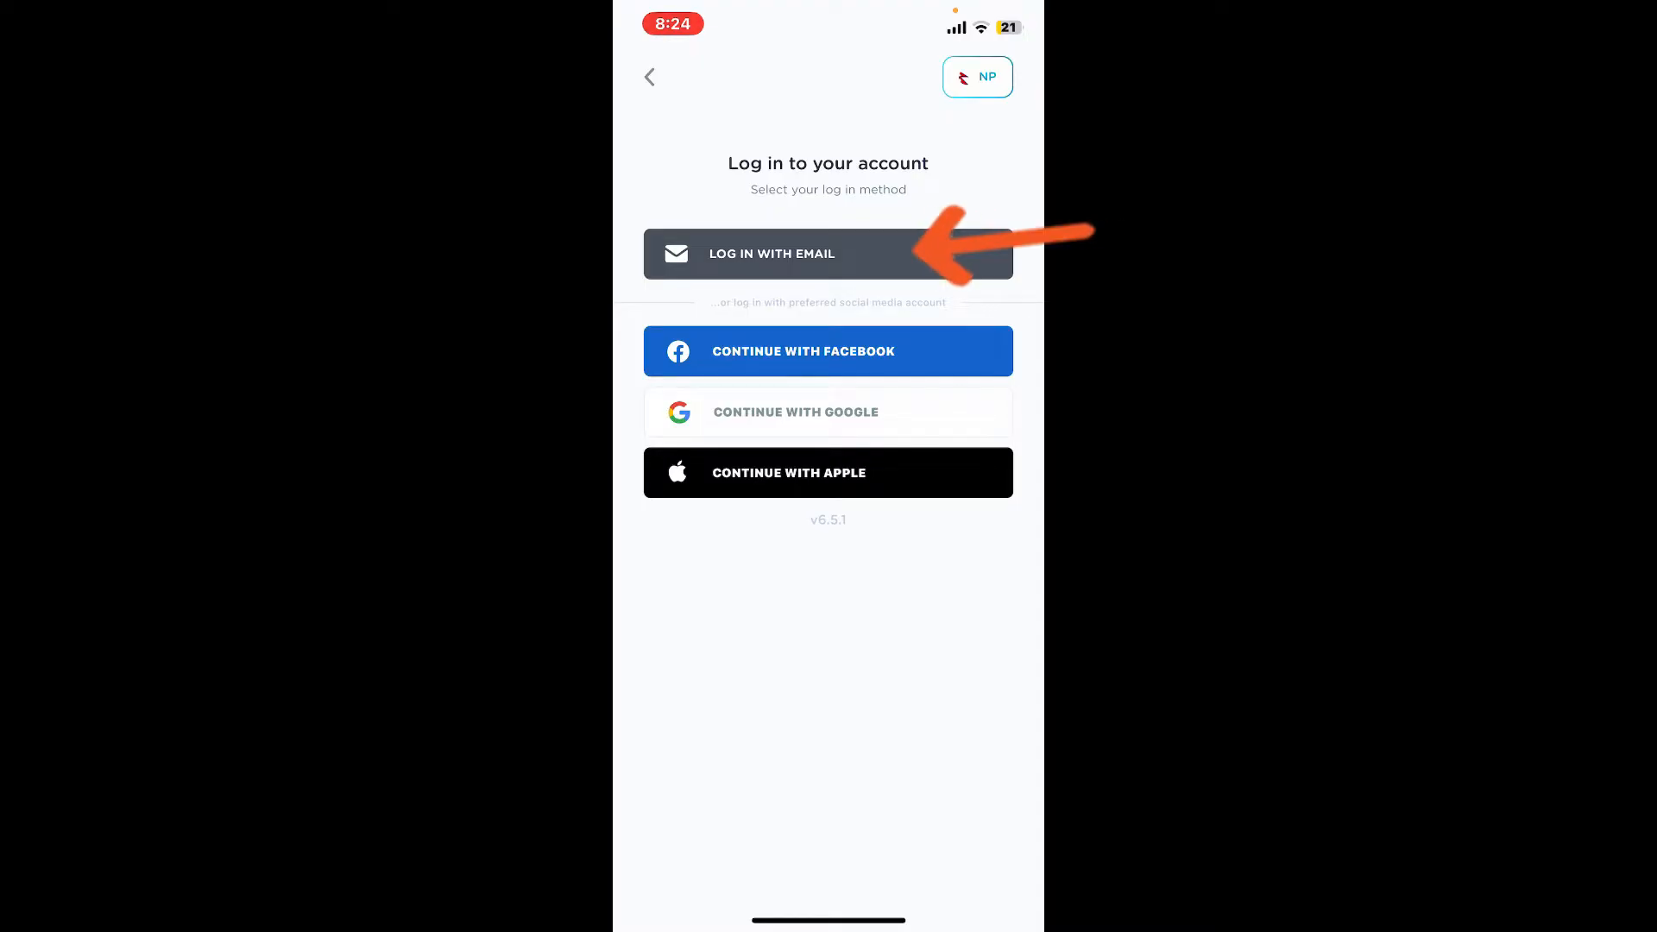
{"action": "left_click", "coordinate": [826, 254]}
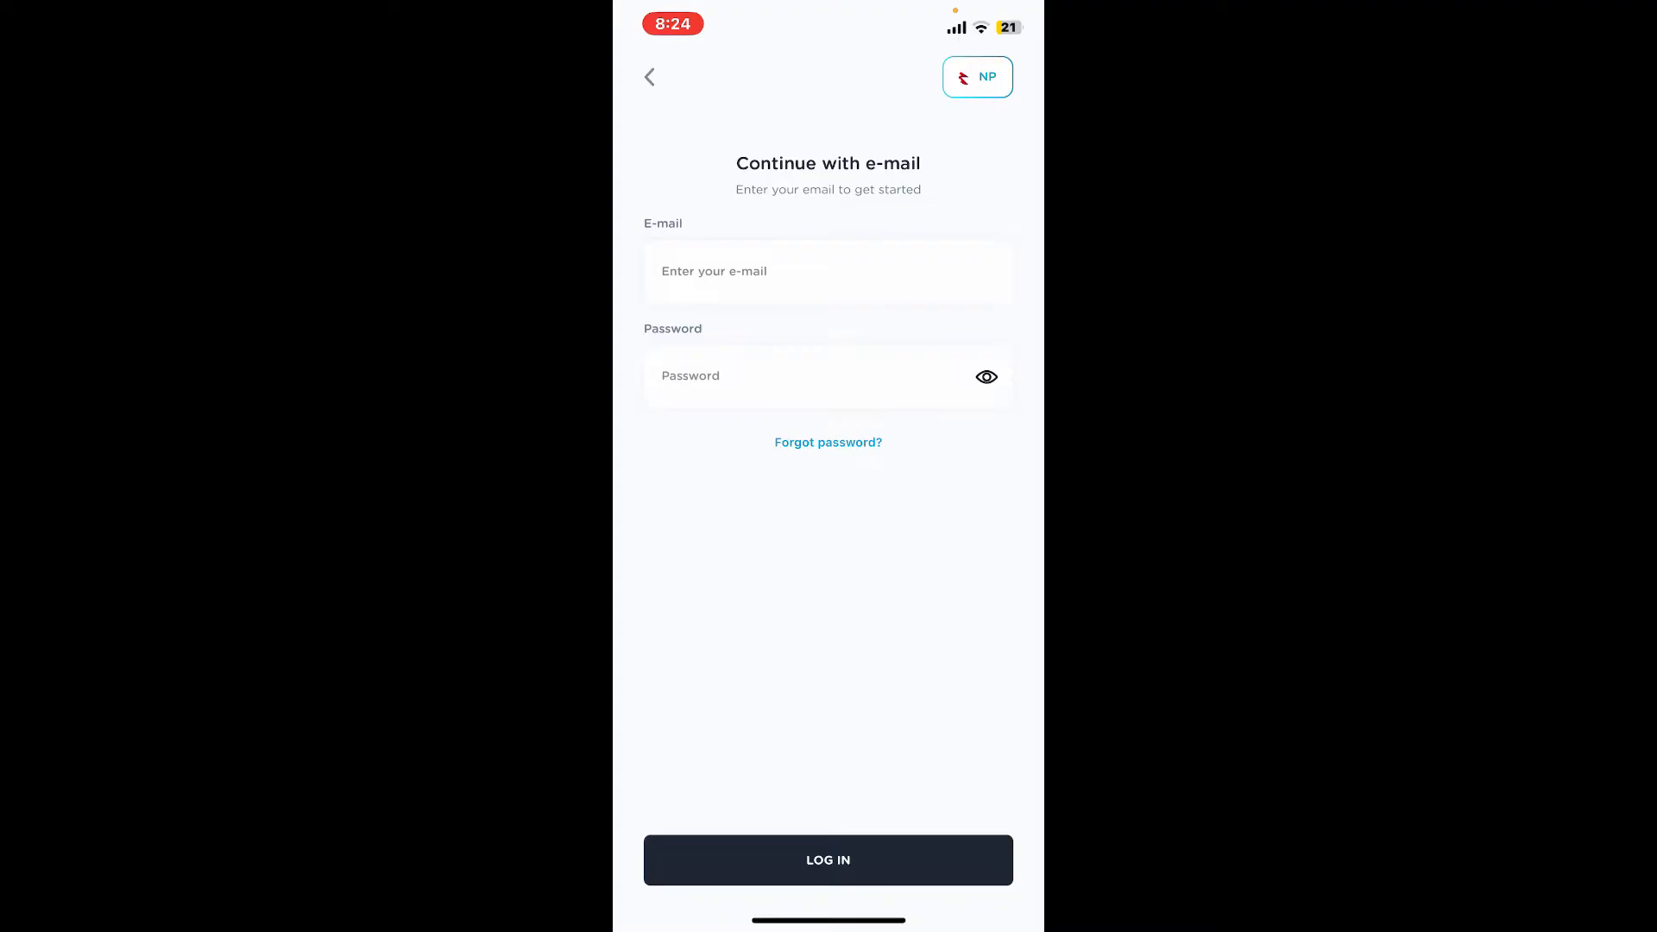
Enter the account email and password and submit to reach Rupa Dulal's wishlists
{"action": "left_click", "coordinate": [826, 860]}
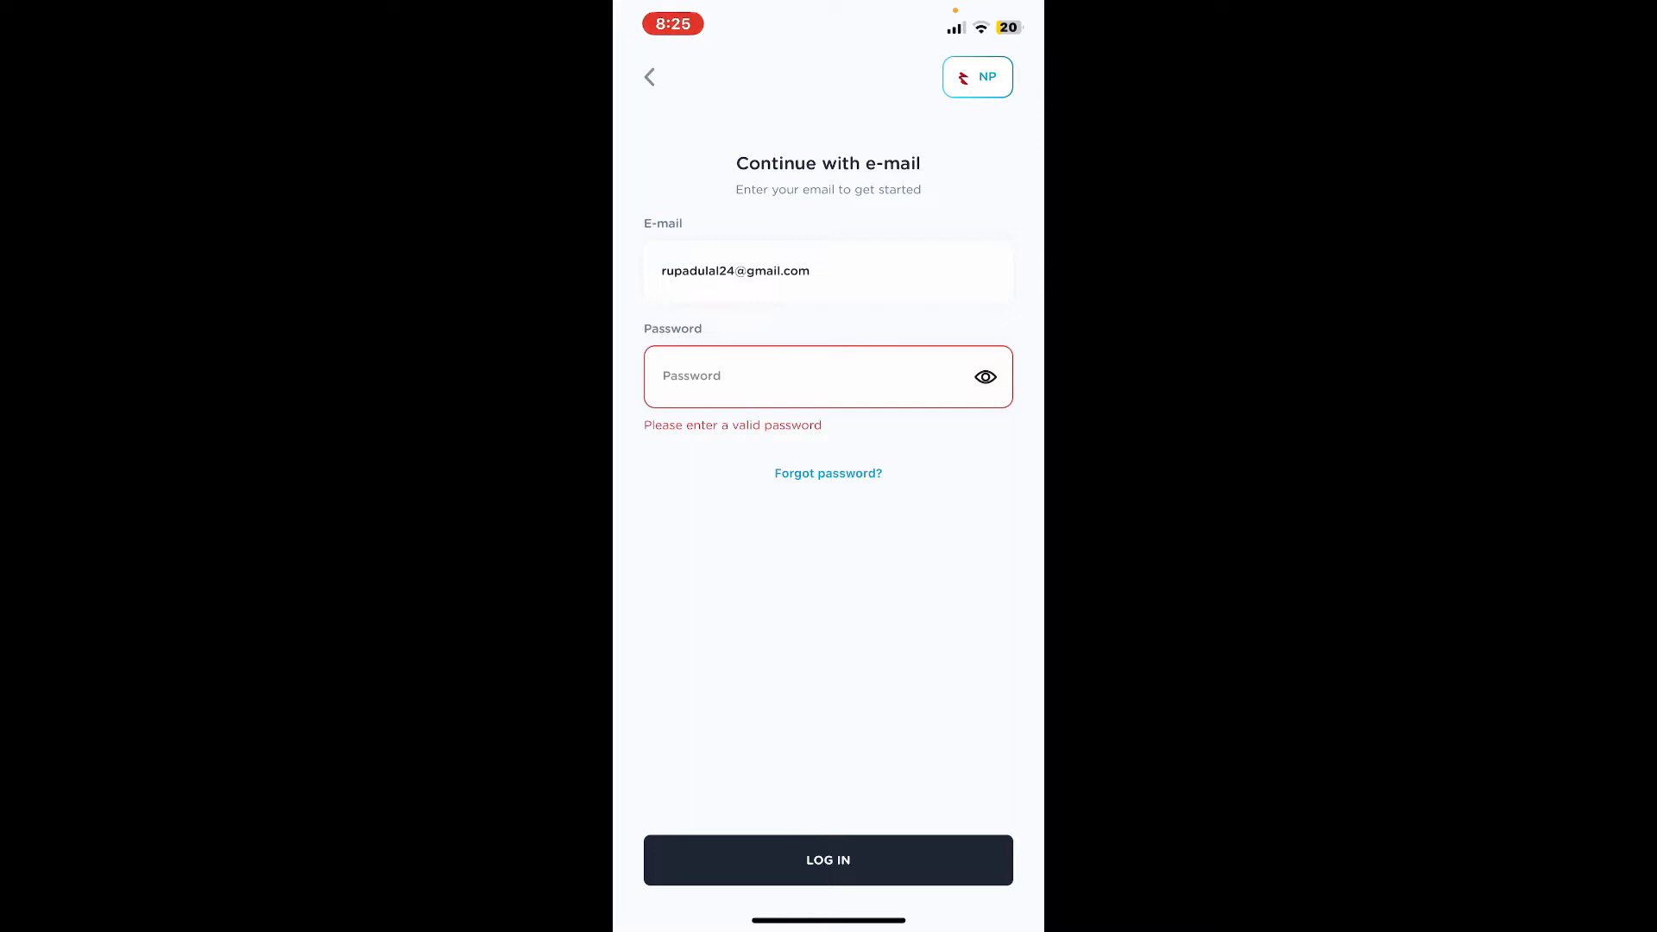
{"action": "left_click", "coordinate": [827, 376]}
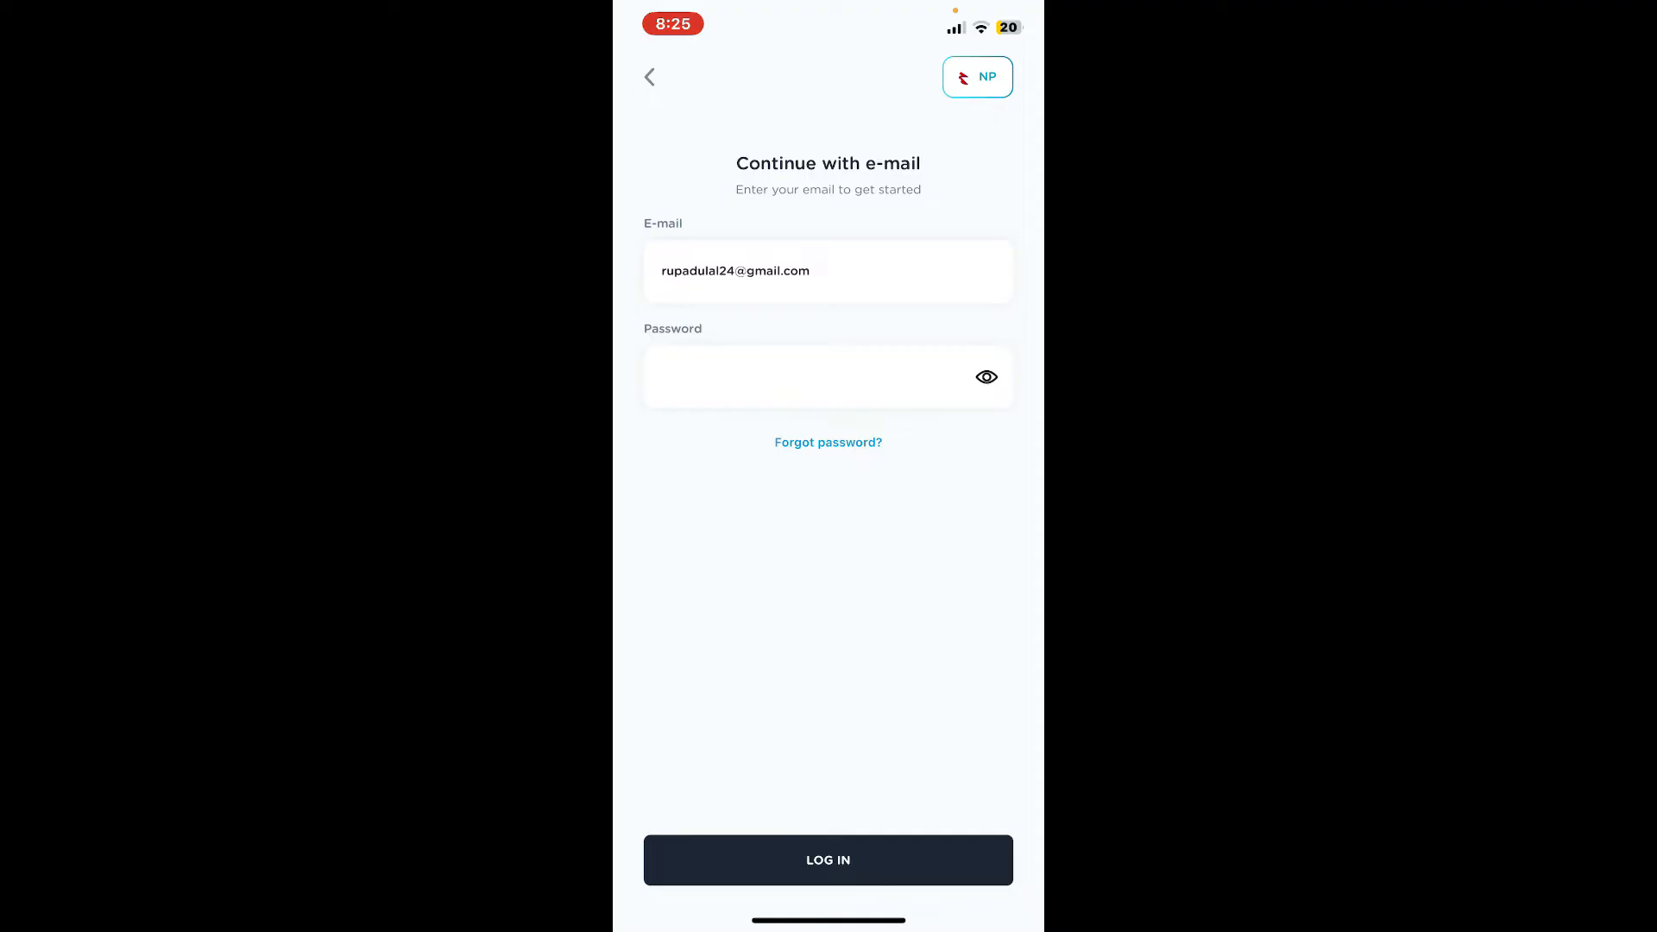
{"action": "left_click", "coordinate": [826, 859]}
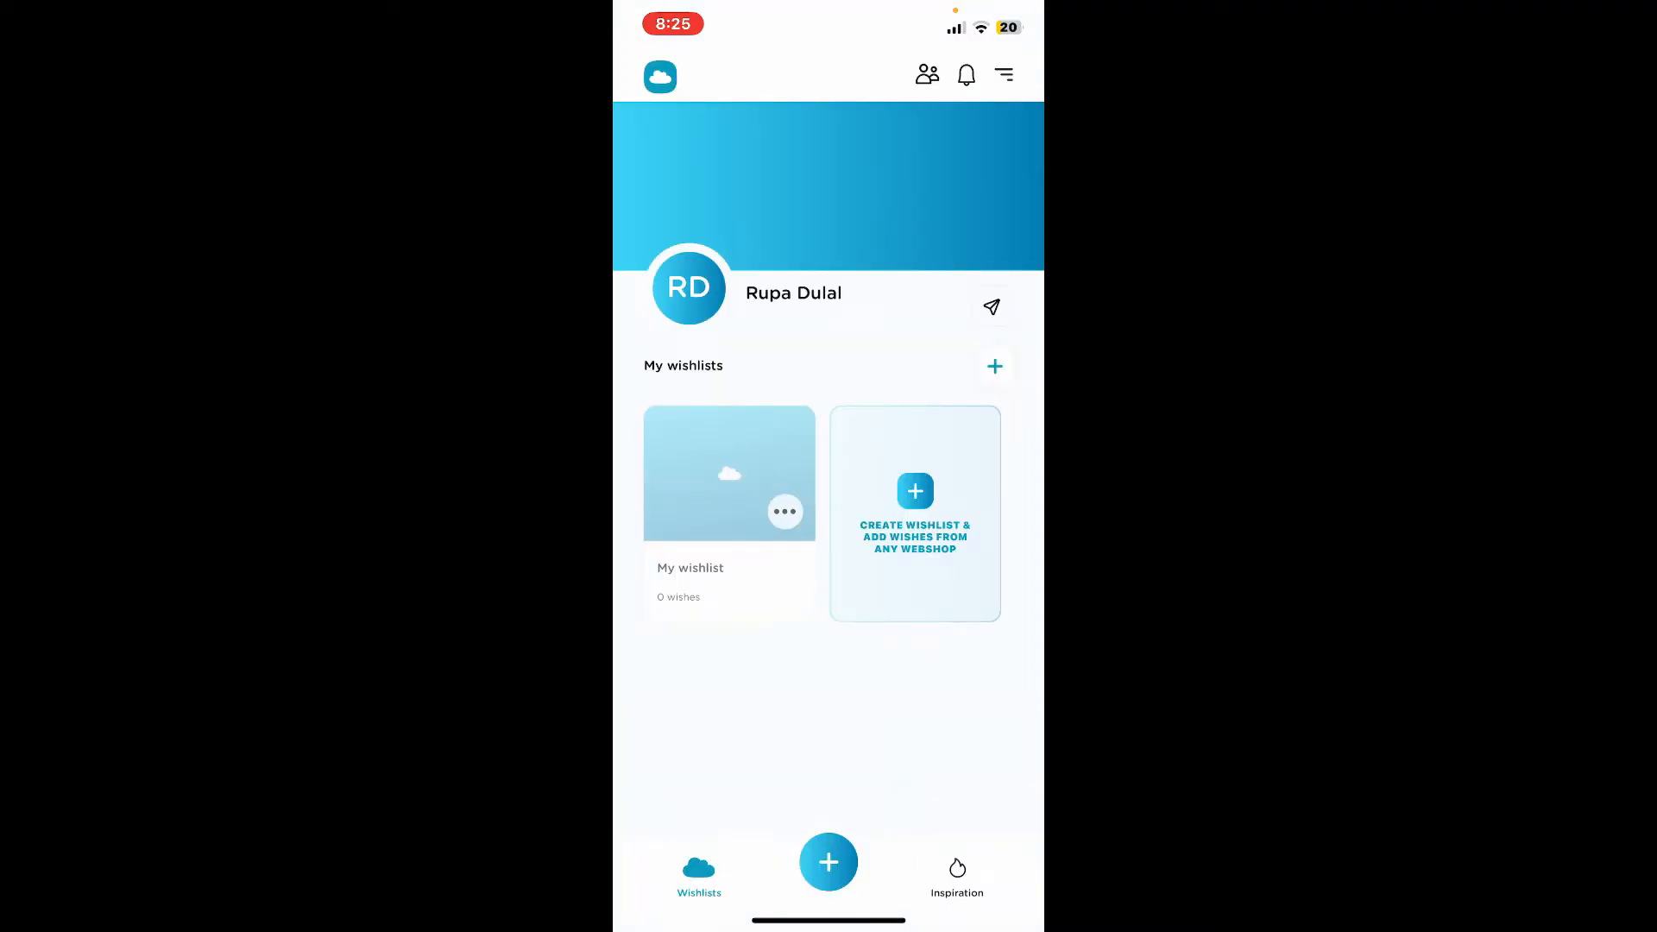